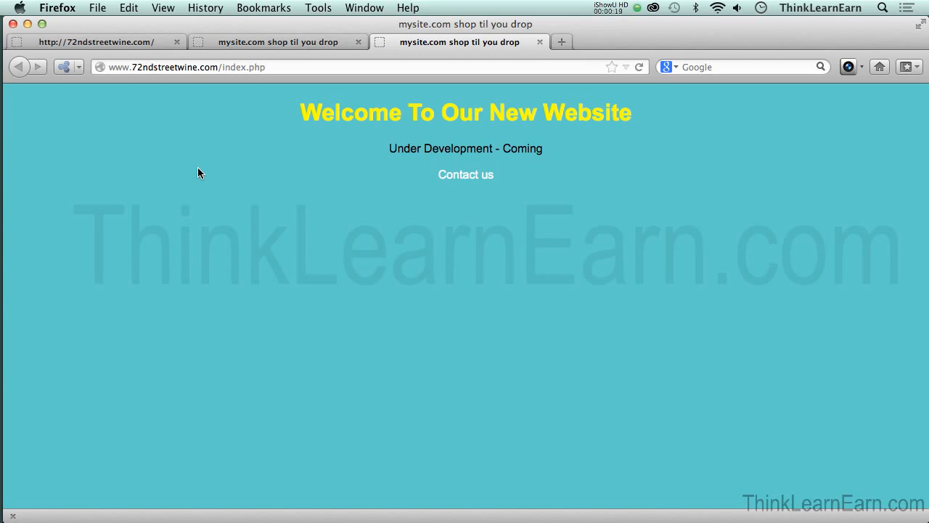
mouse_move(295, 163)
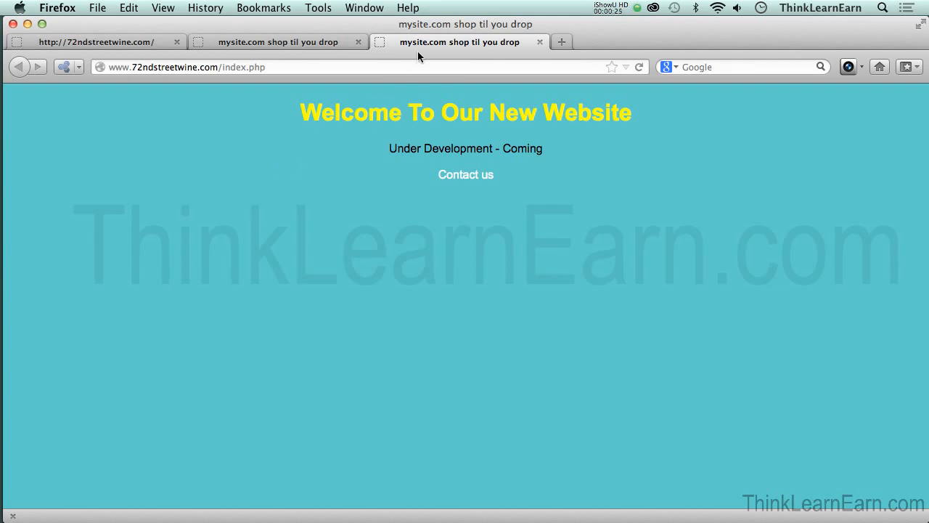
mouse_move(418, 131)
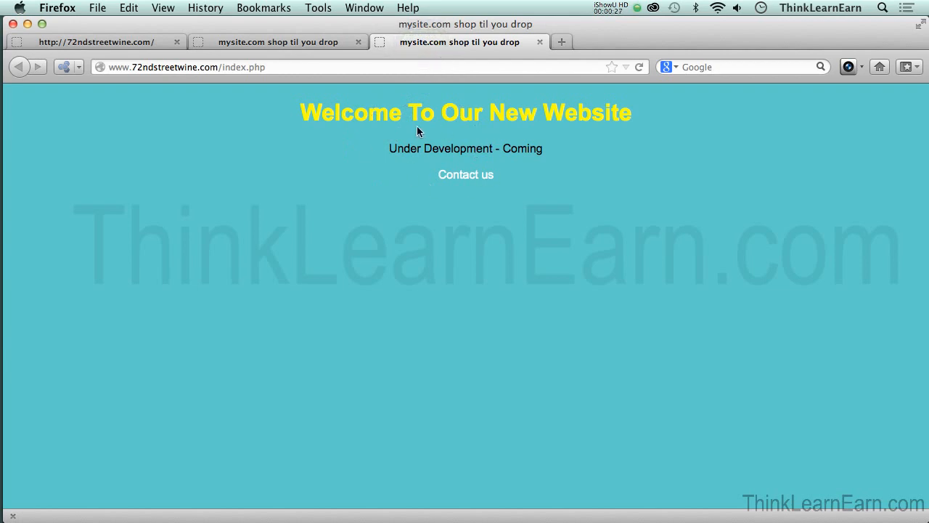
click(277, 40)
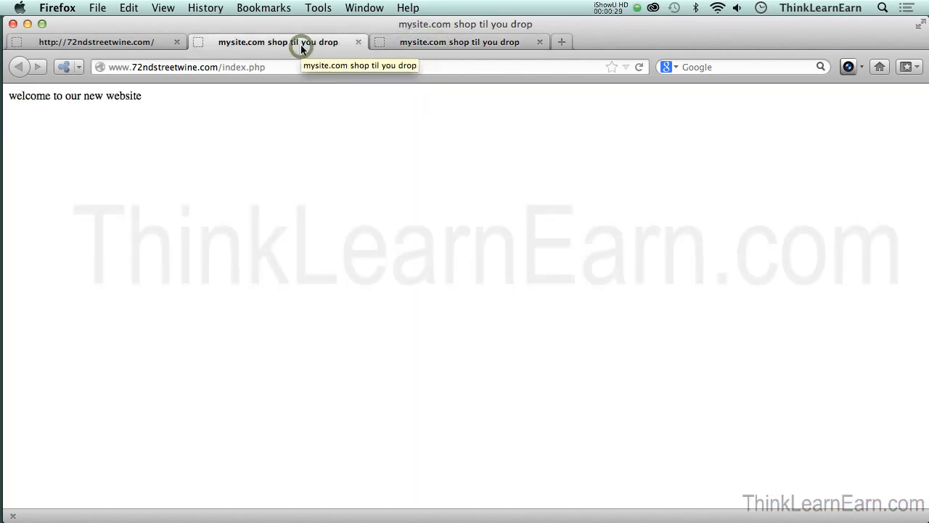
click(458, 41)
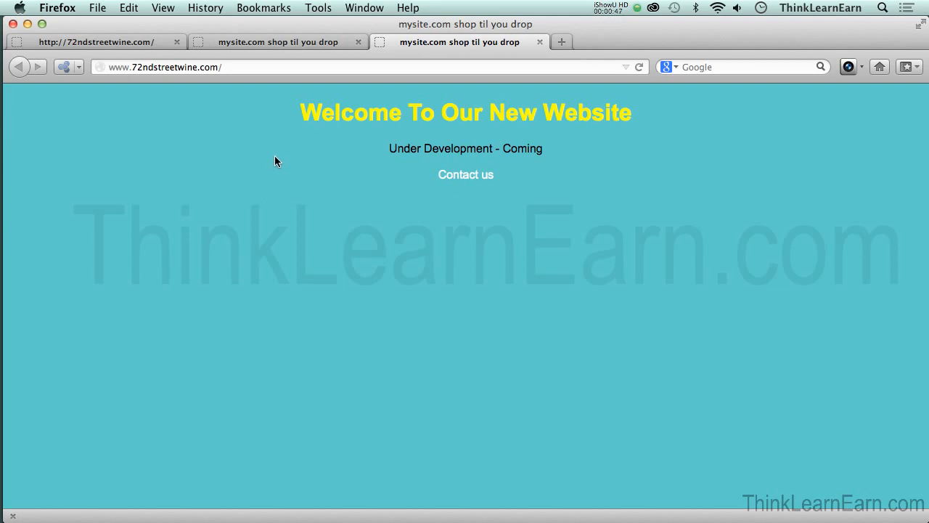
click(250, 67)
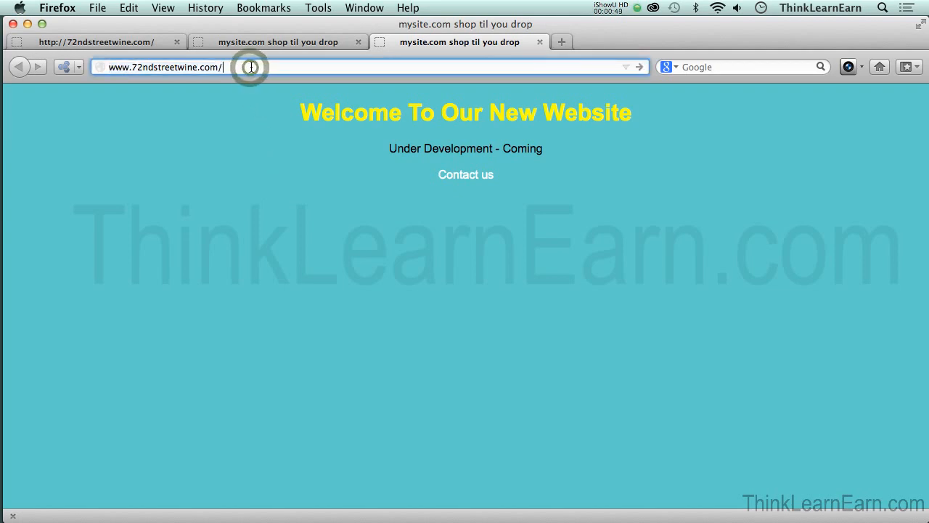
click(249, 66)
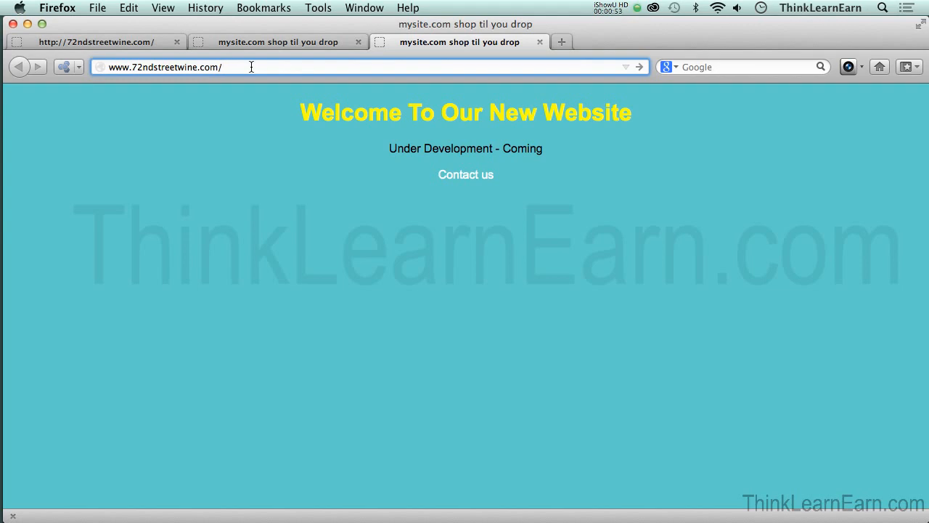
text(v)
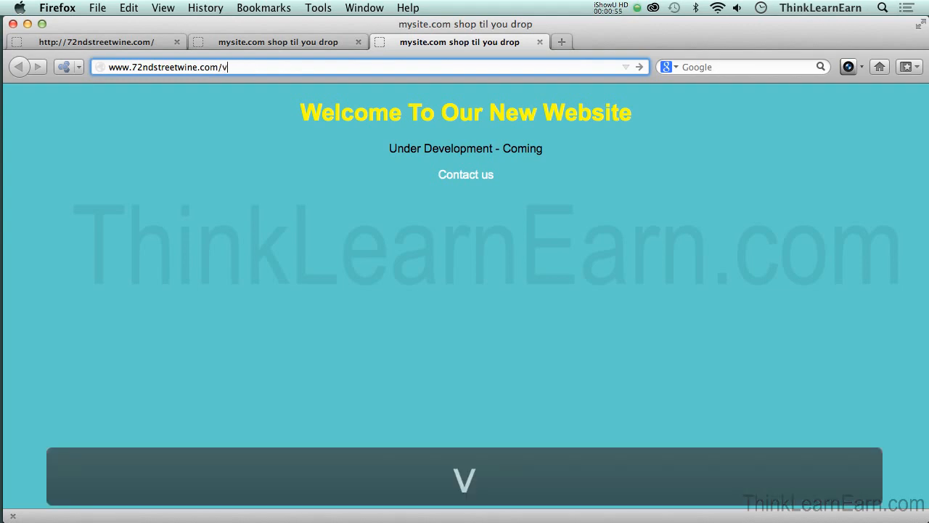
text(cpa)
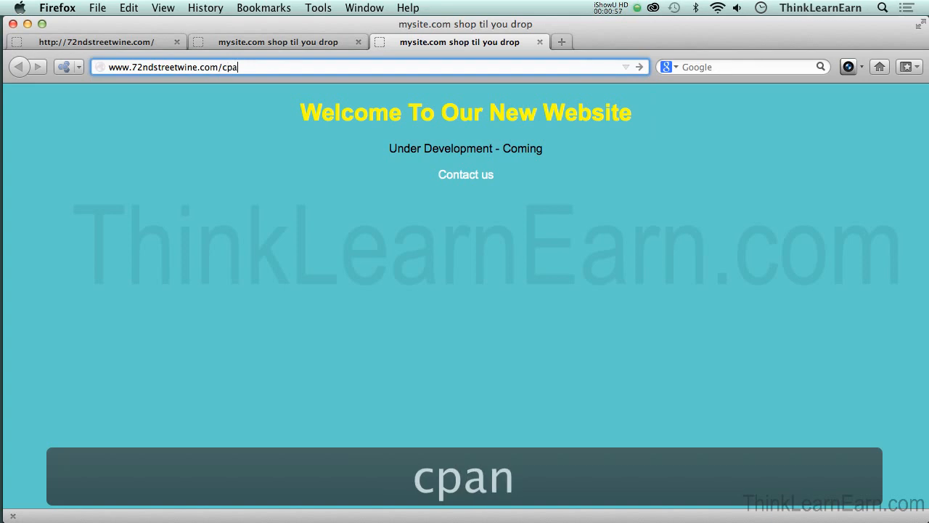
text(el)
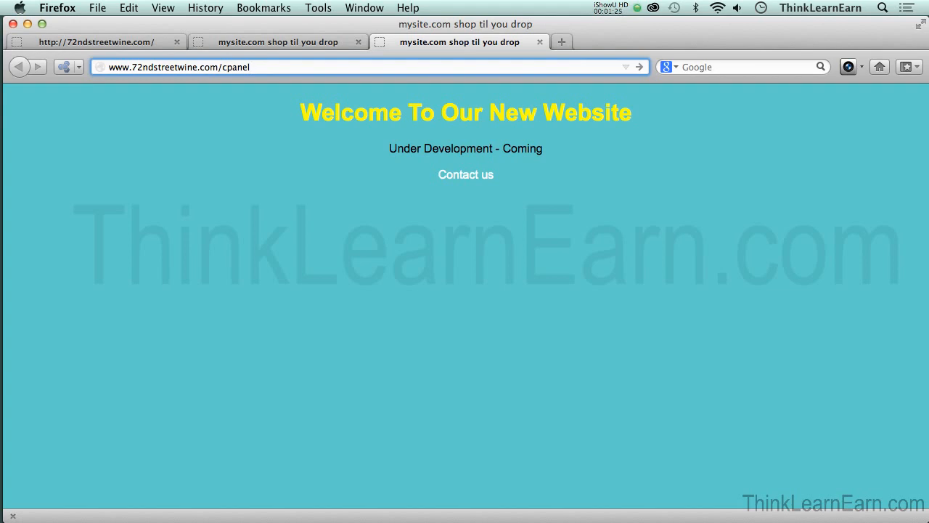
click(250, 67)
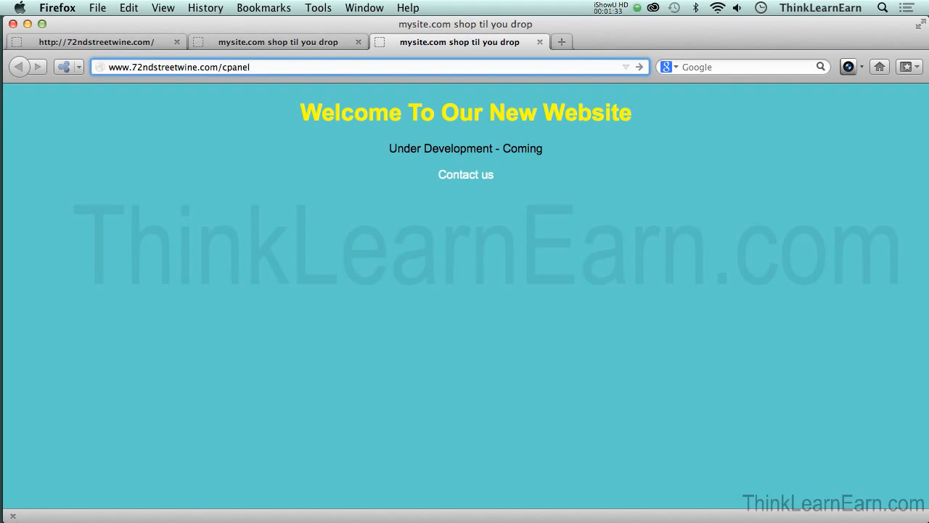
click(246, 67)
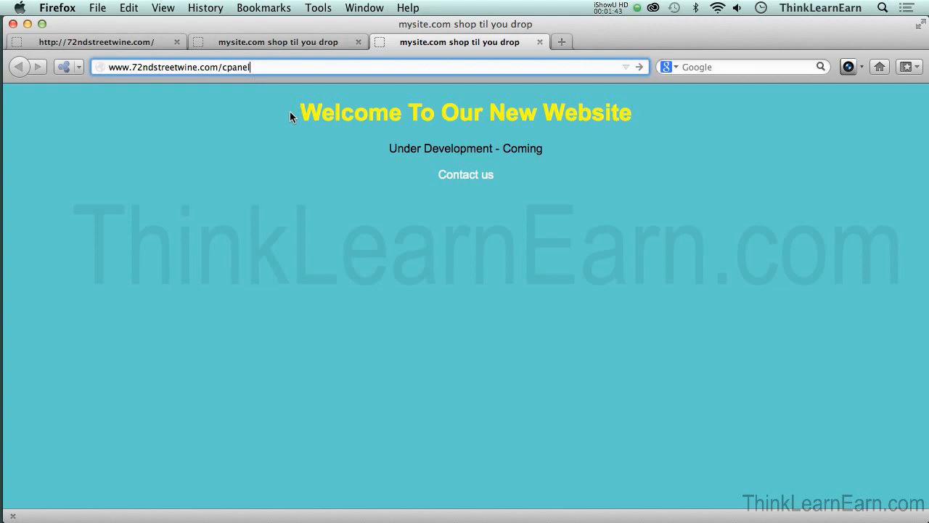
mouse_move(225, 84)
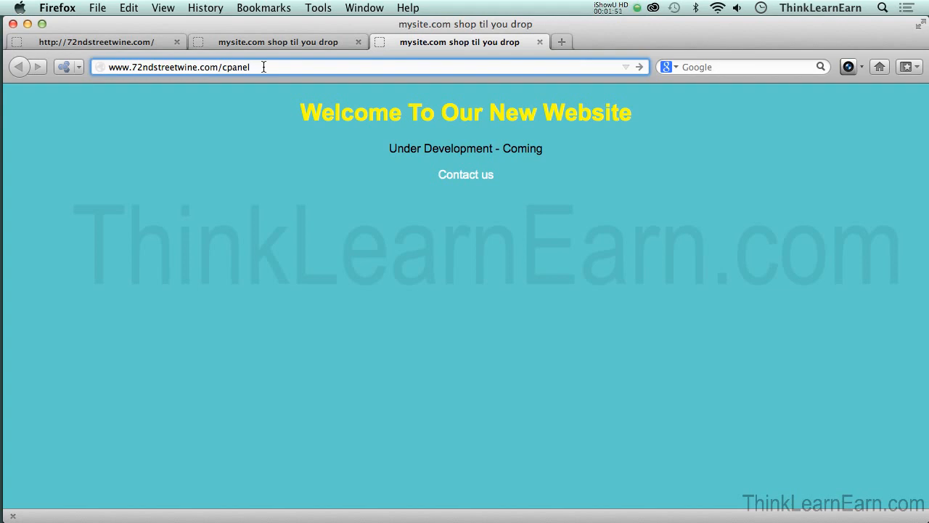
Step: Load the cPanel address and confirm a security exception for its untrusted certificate
key(Return)
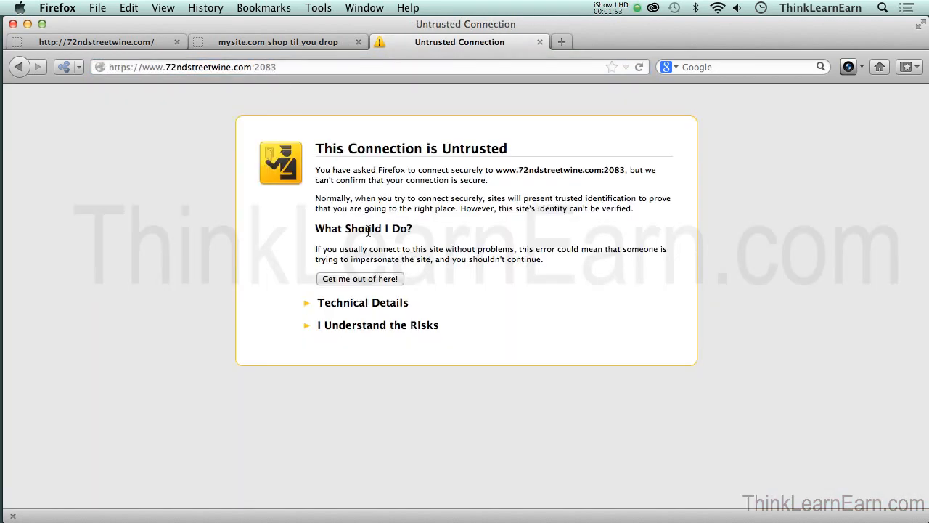
mouse_move(325, 125)
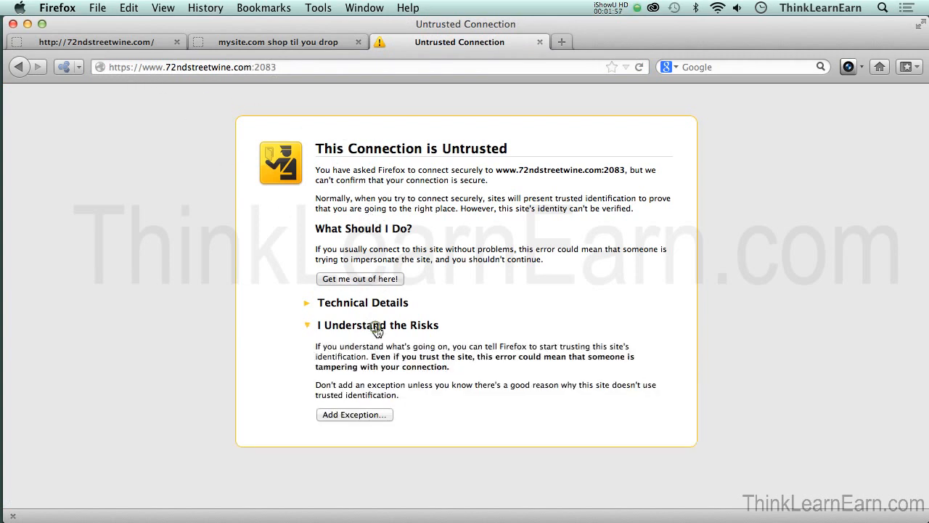
click(354, 414)
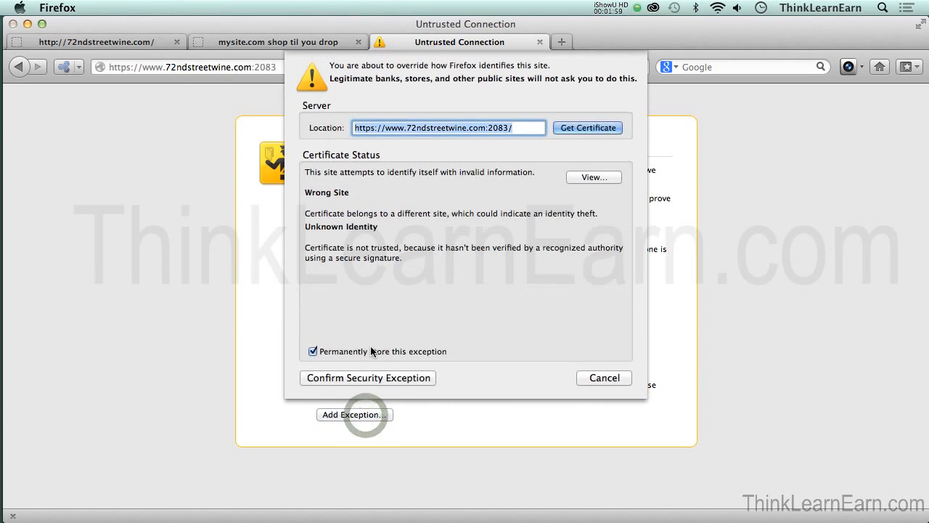
click(604, 377)
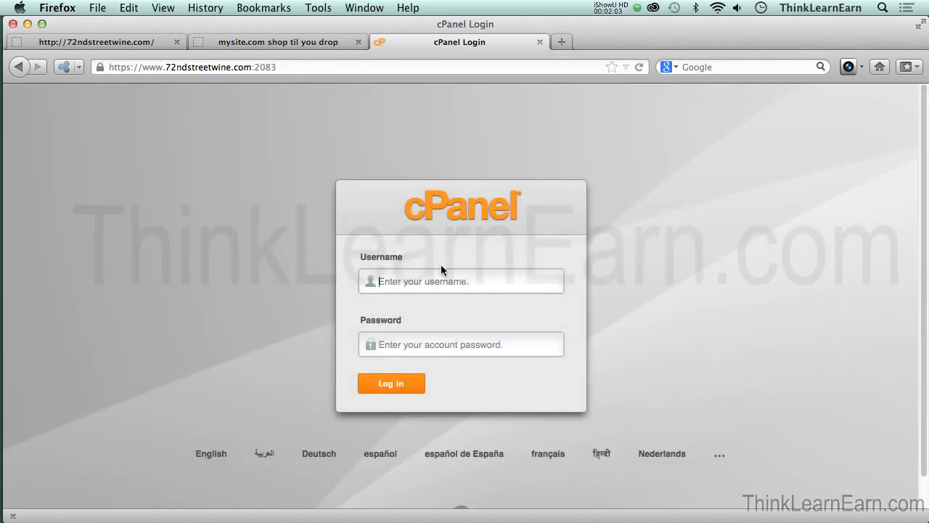
mouse_move(656, 273)
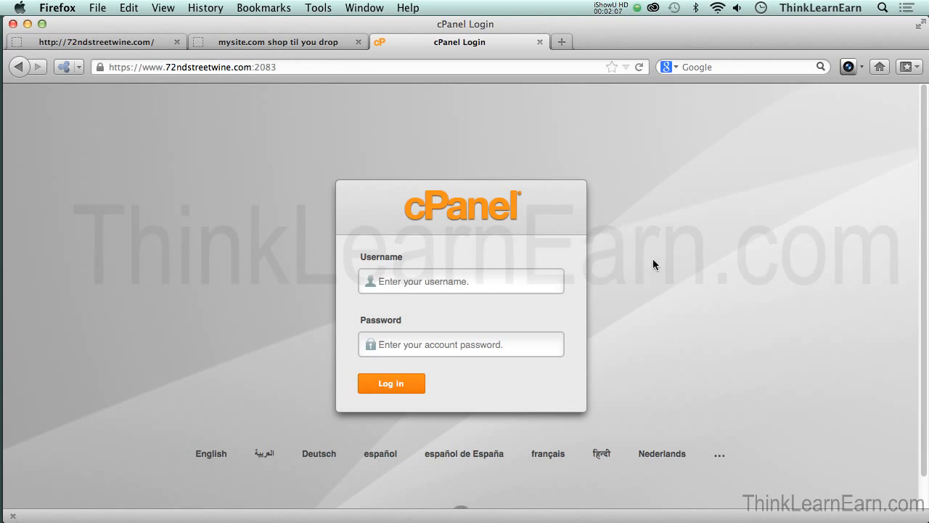
Step: Log in to cPanel with the hosting account's username and password
click(390, 384)
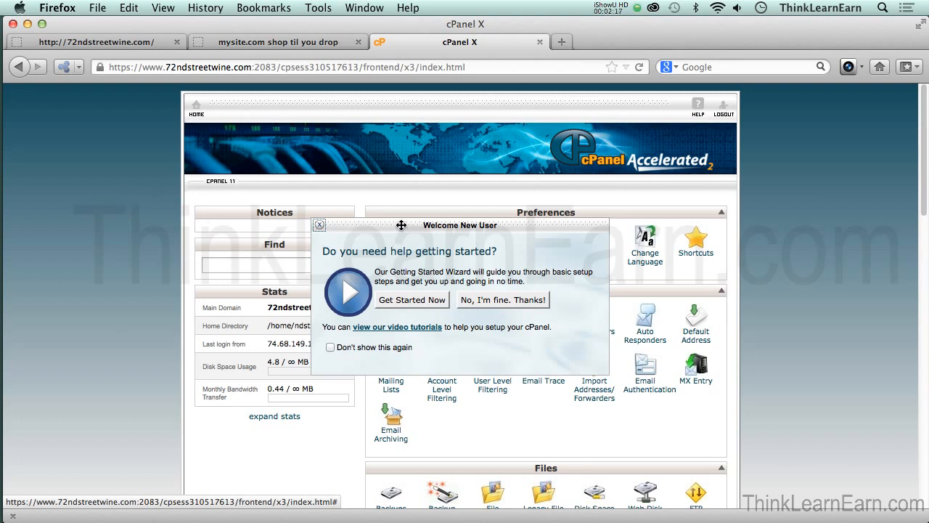
Step: Set the Welcome New User prompt not to show again and decline the setup wizard
drag(400, 225, 502, 216)
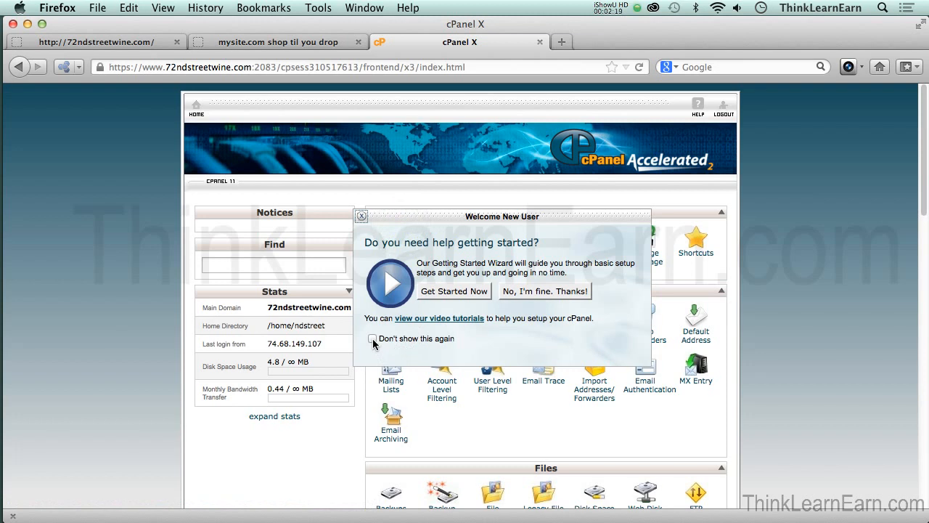
click(371, 339)
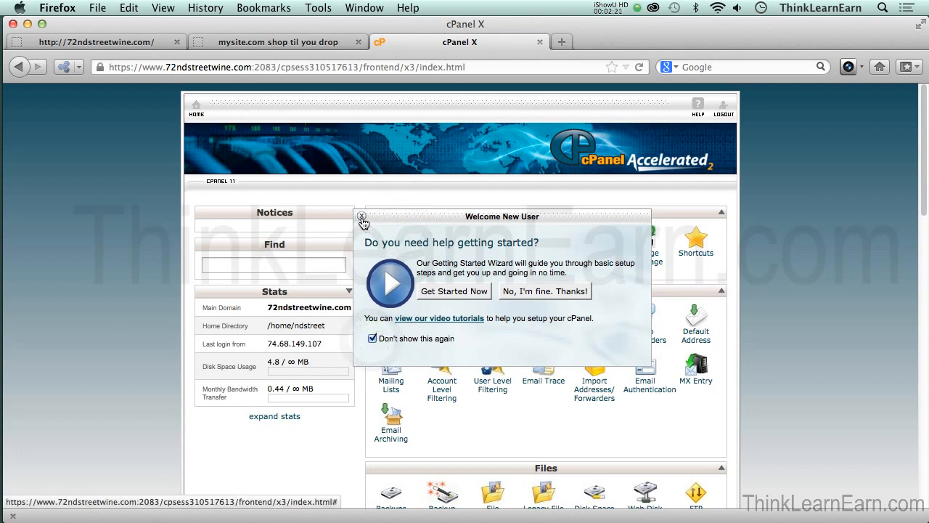
click(363, 220)
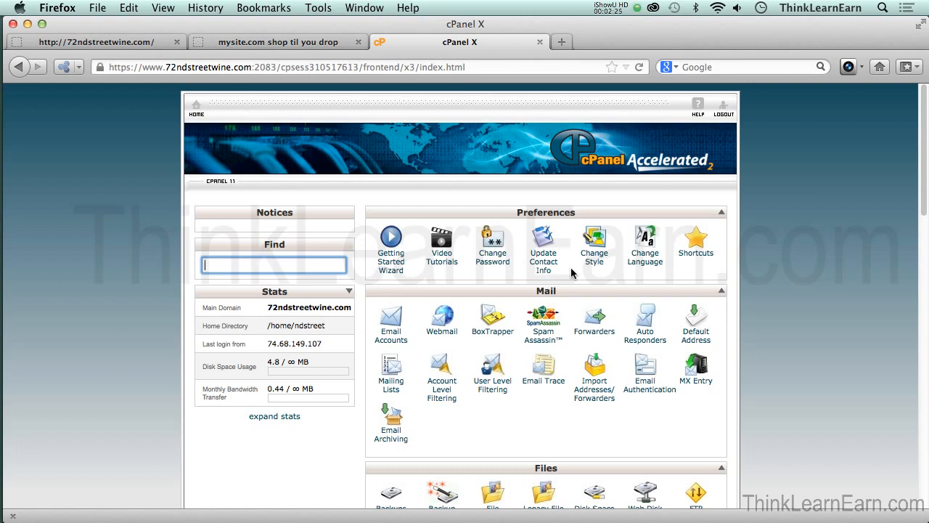
click(275, 264)
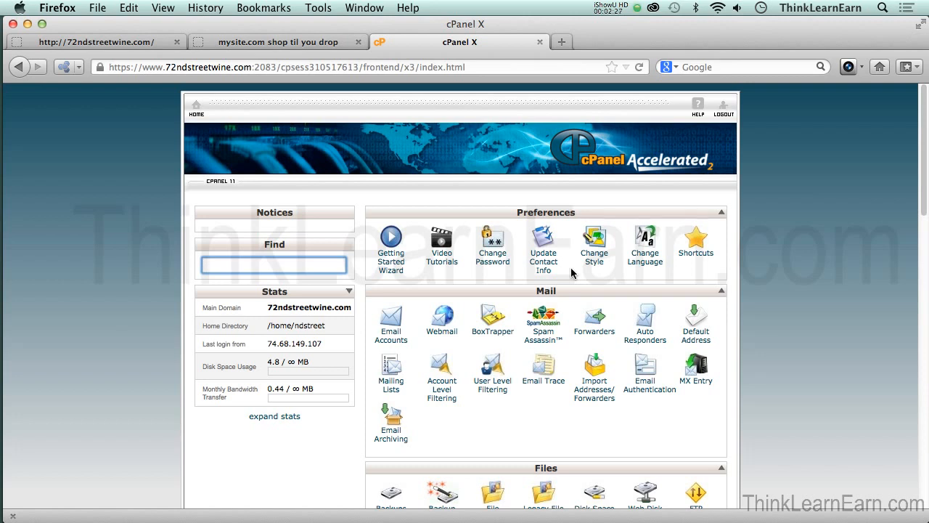
mouse_move(569, 267)
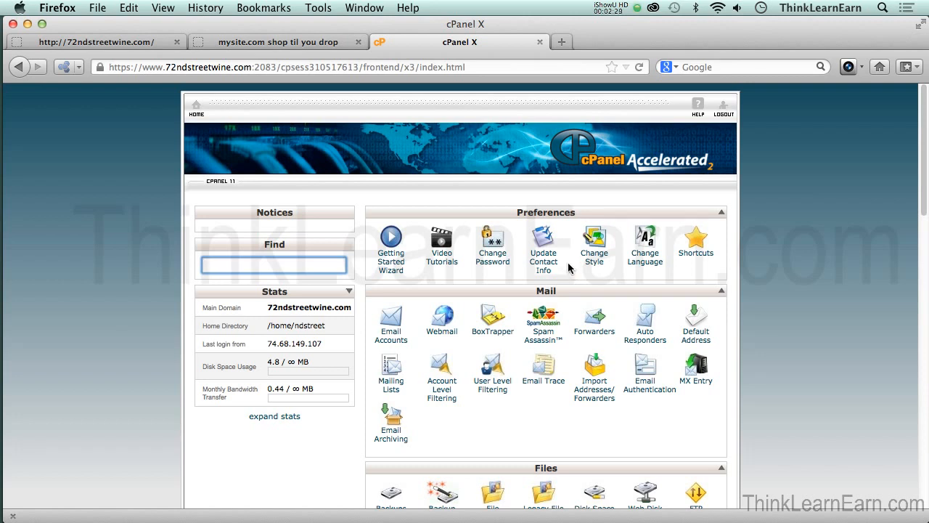
mouse_move(442, 262)
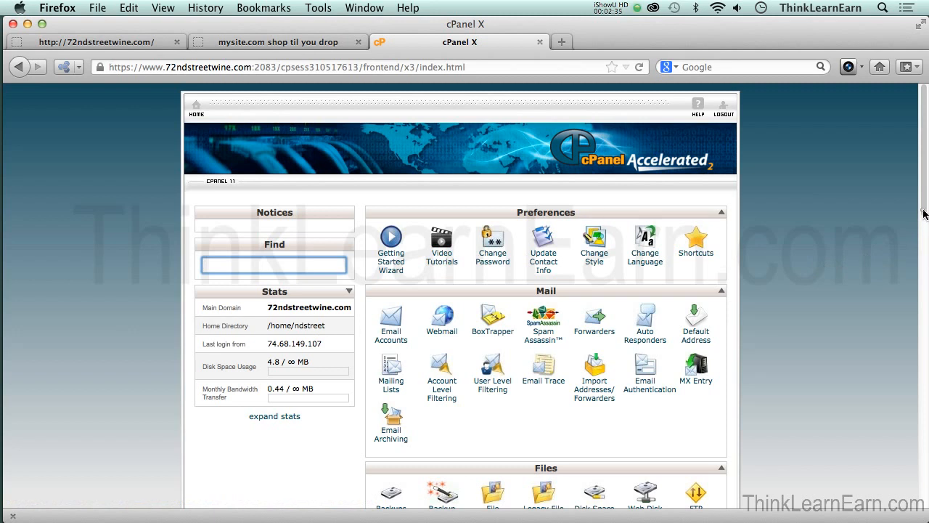
scroll(down, 3)
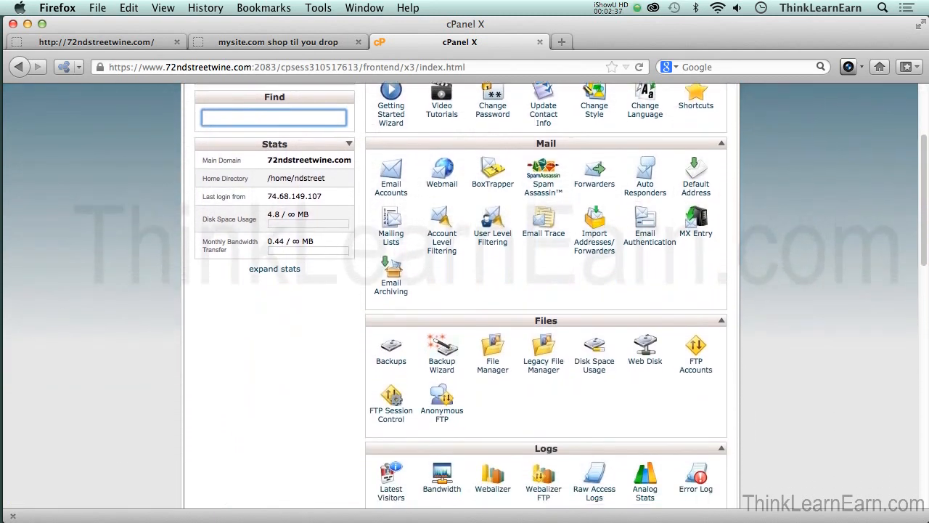
scroll(down, 3)
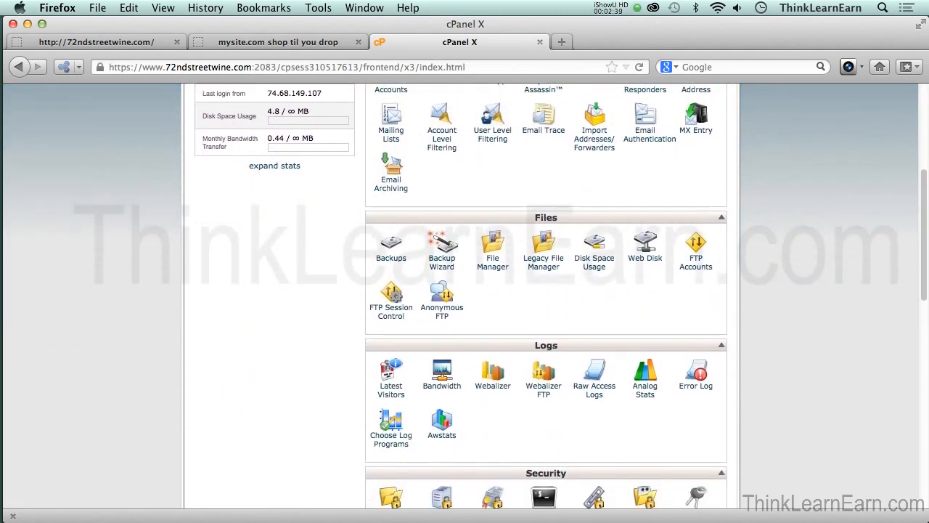
scroll(down, 3)
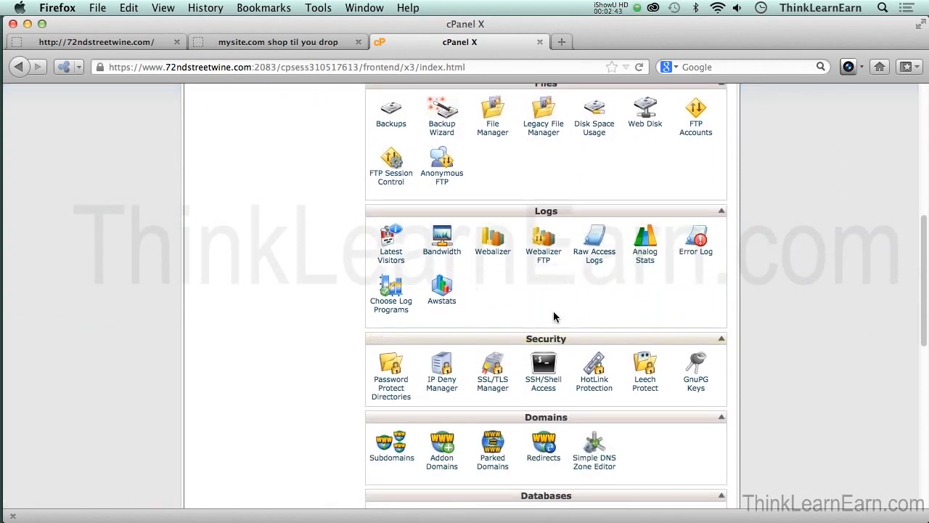
scroll(down, 3)
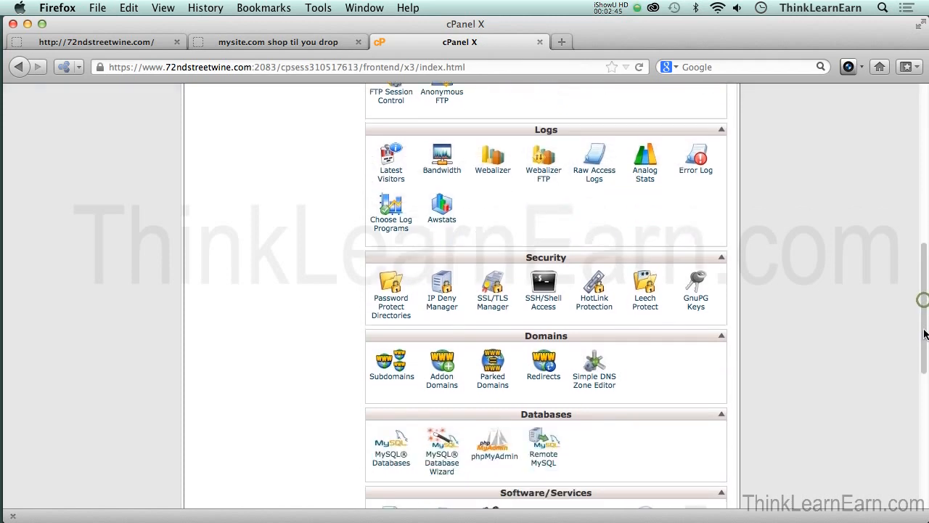
scroll(up, 3)
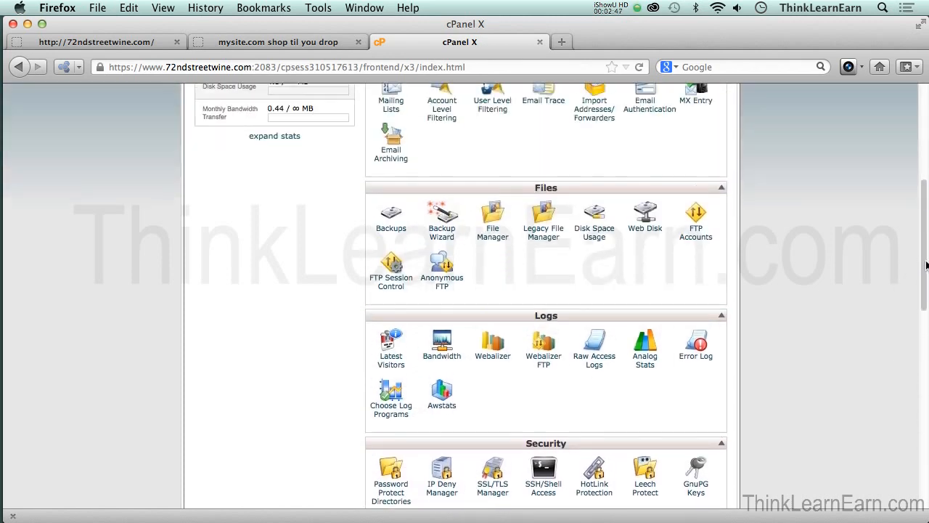
scroll(down, 3)
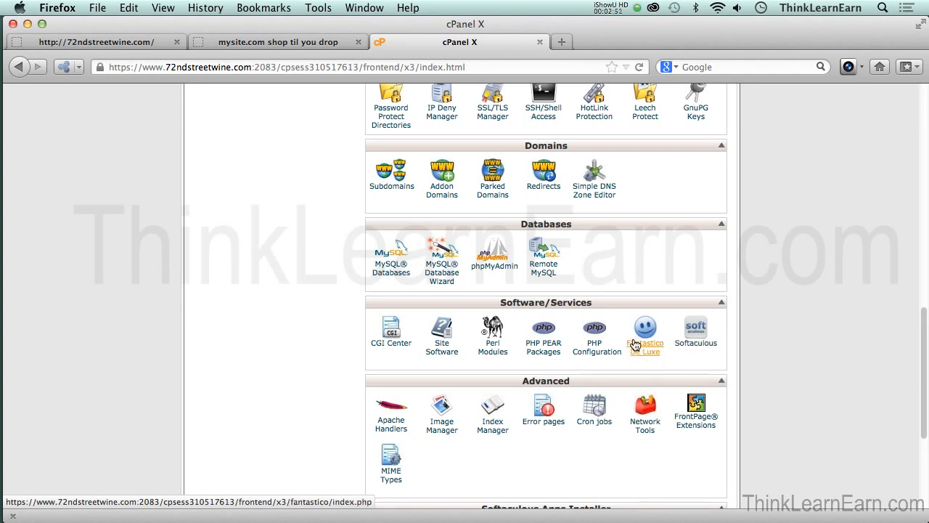
mouse_move(917, 309)
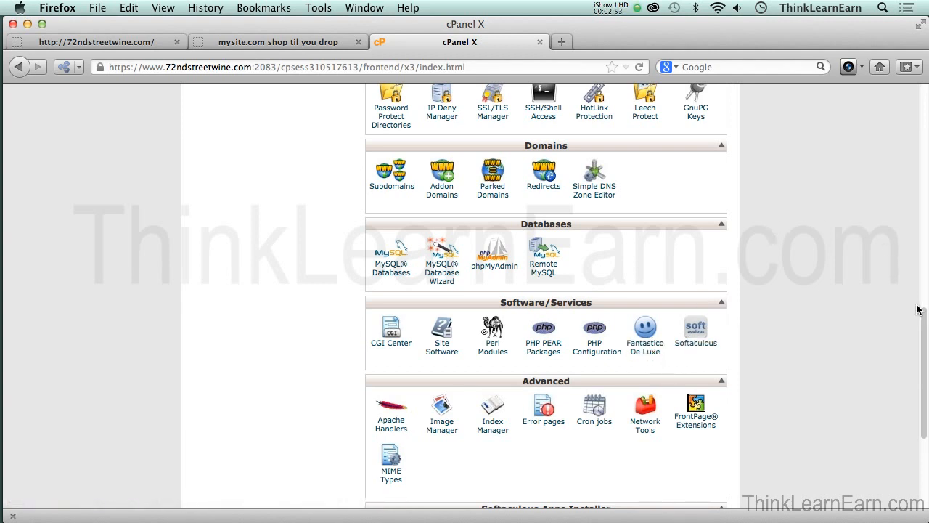
scroll(up, 3)
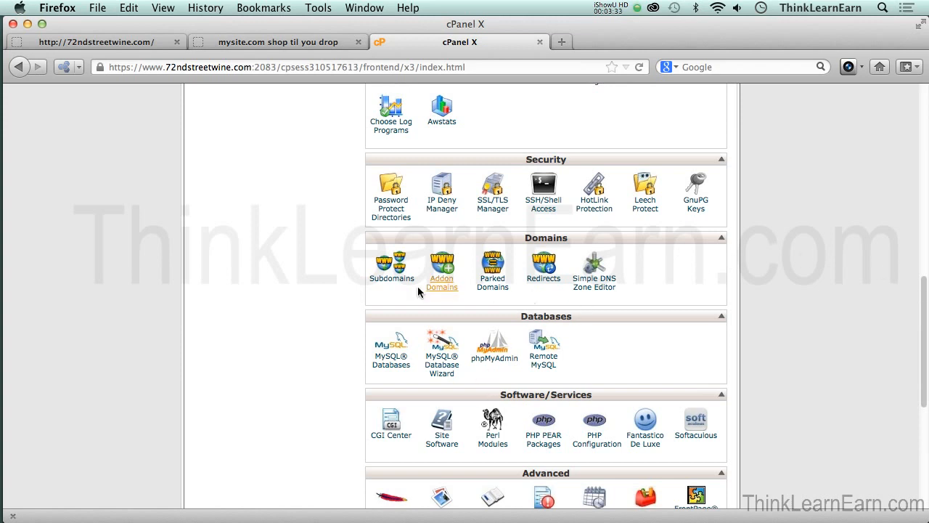
mouse_move(508, 299)
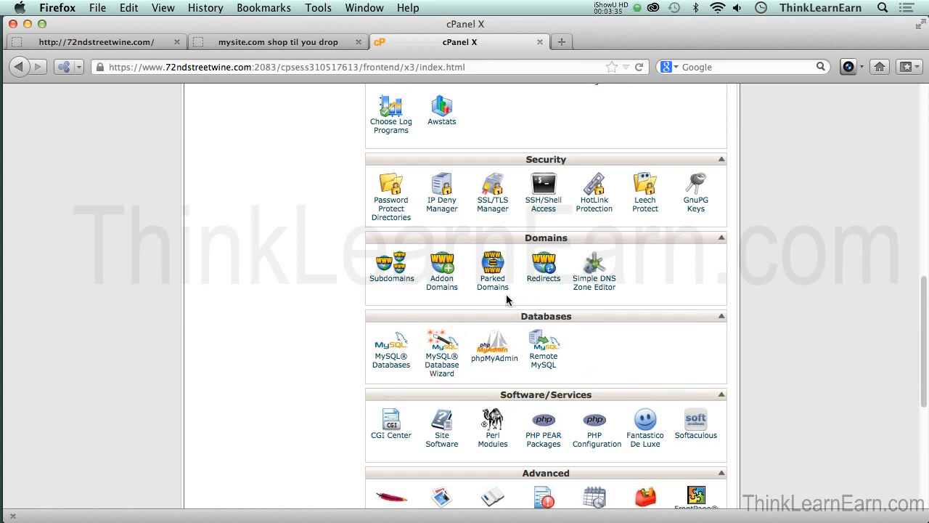
mouse_move(482, 299)
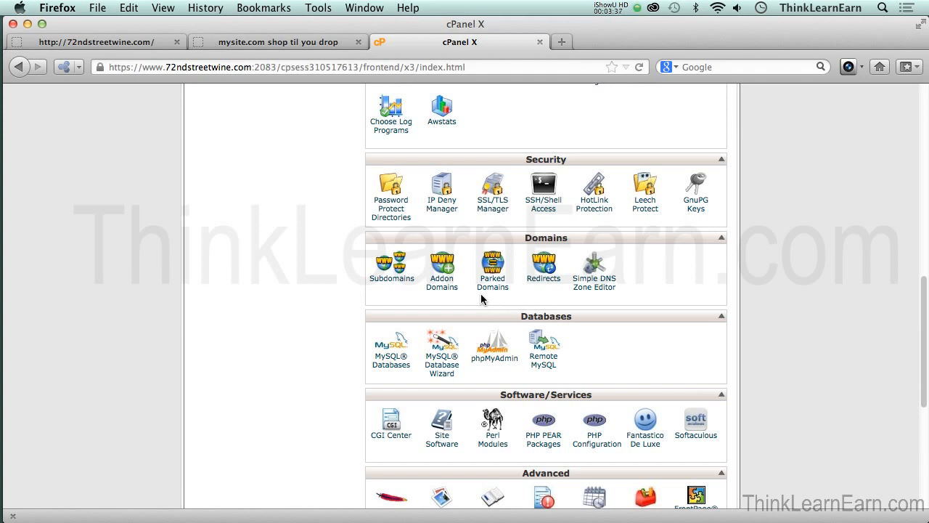
mouse_move(441, 356)
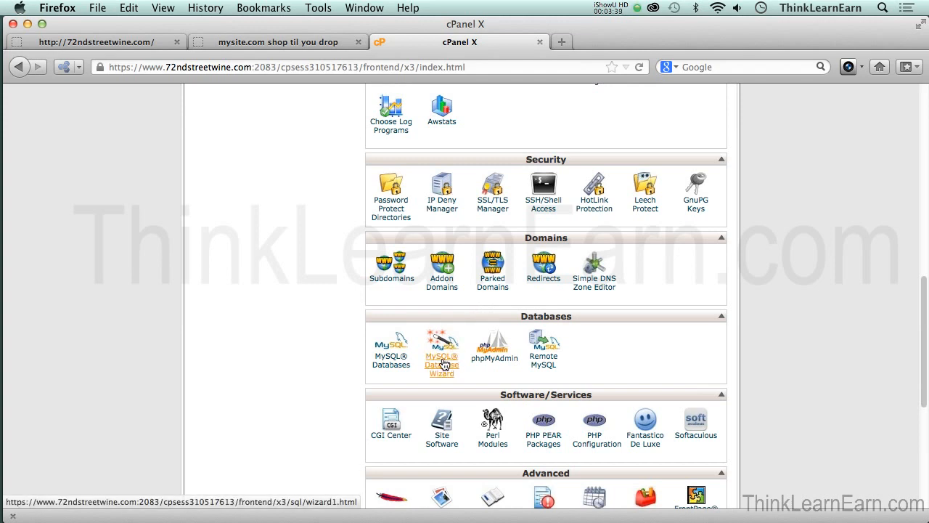
mouse_move(305, 341)
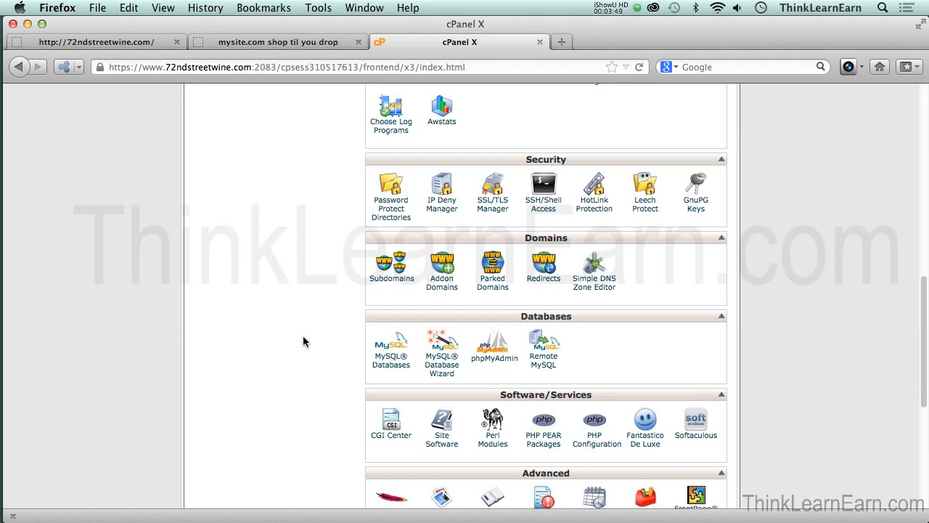
mouse_move(442, 356)
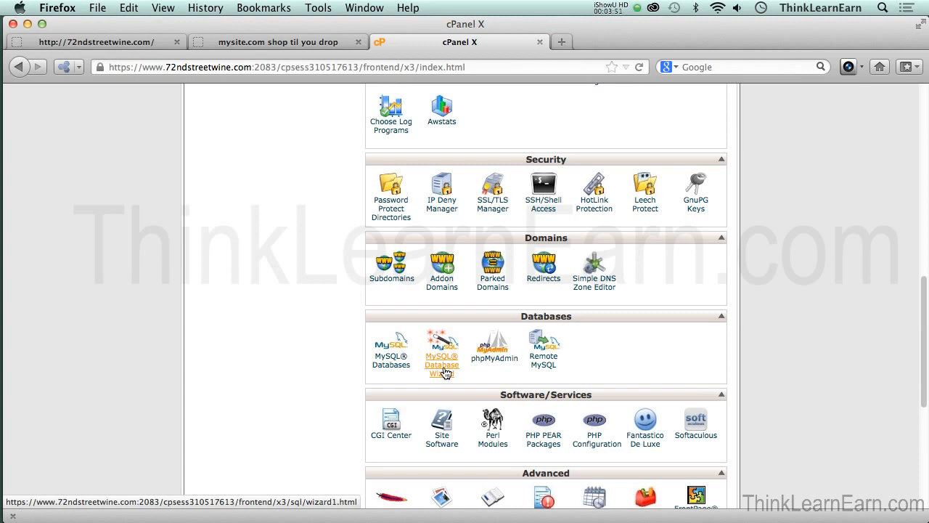
Step: Start the MySQL Database Wizard and submit myStore after the ndstreet_ prefix as the new database
click(441, 346)
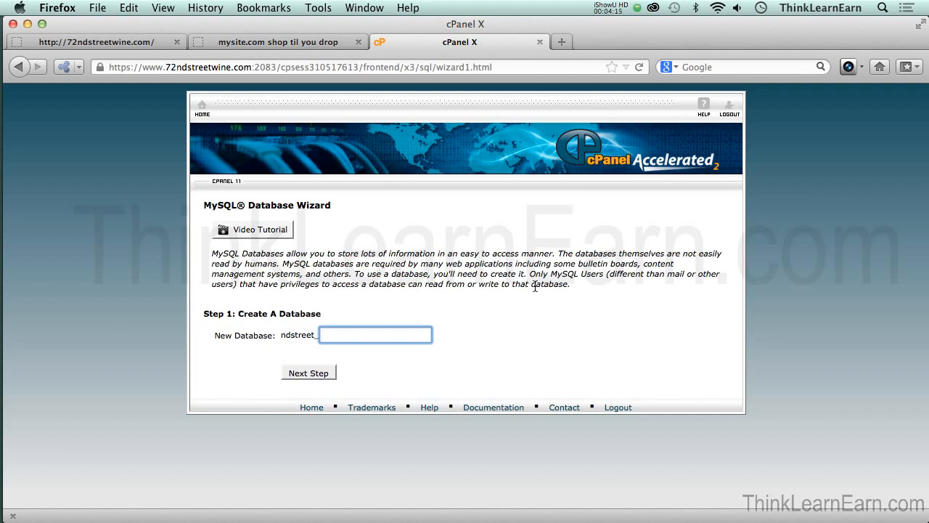
text(myStore)
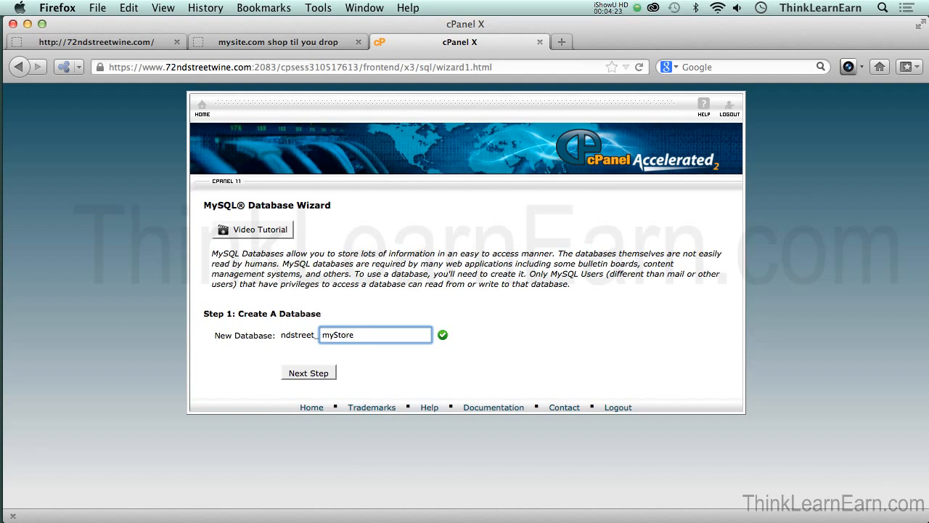
click(374, 334)
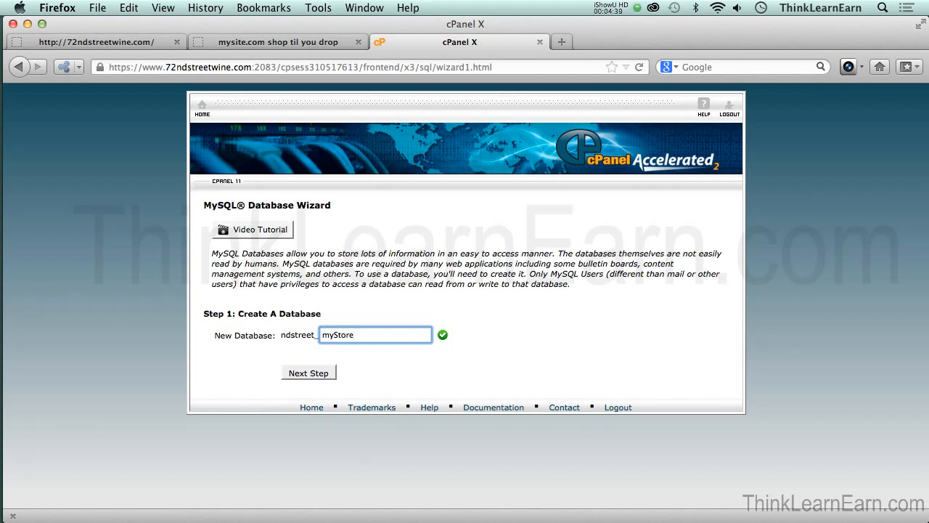
mouse_move(558, 305)
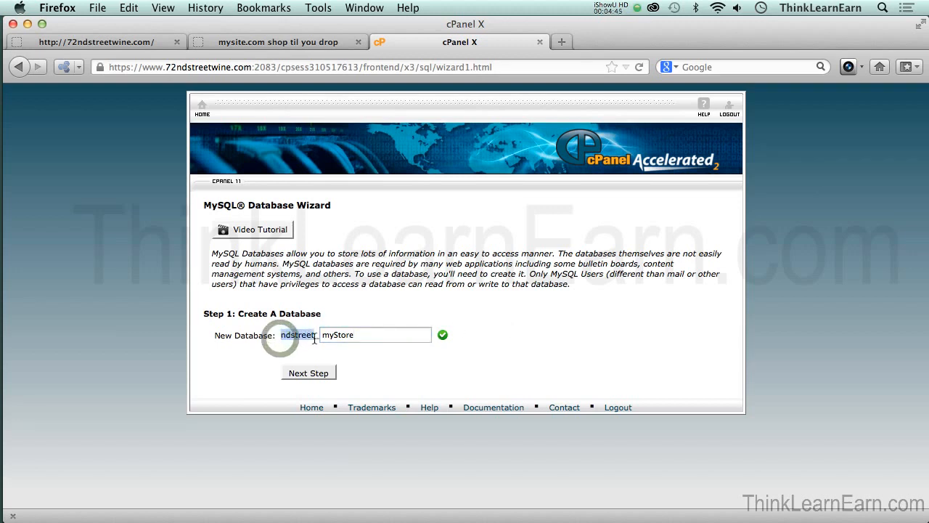
click(375, 334)
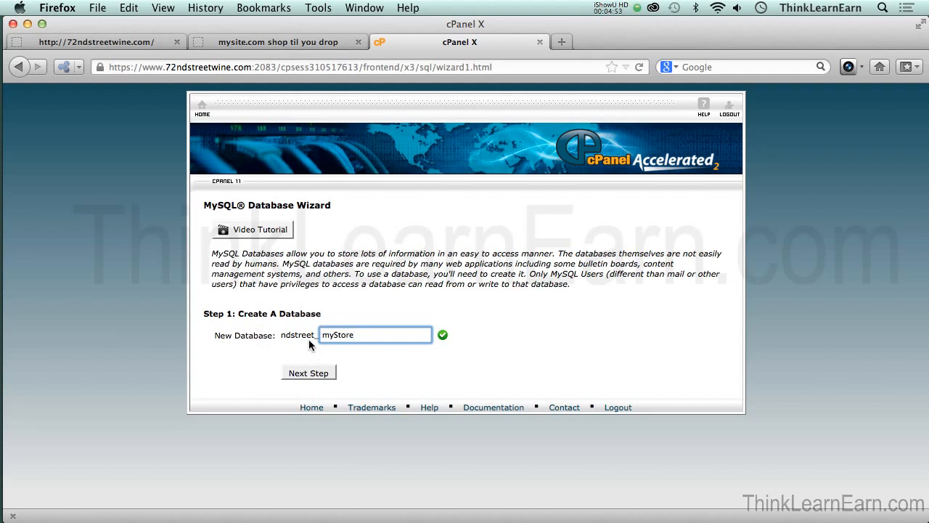
double_click(336, 334)
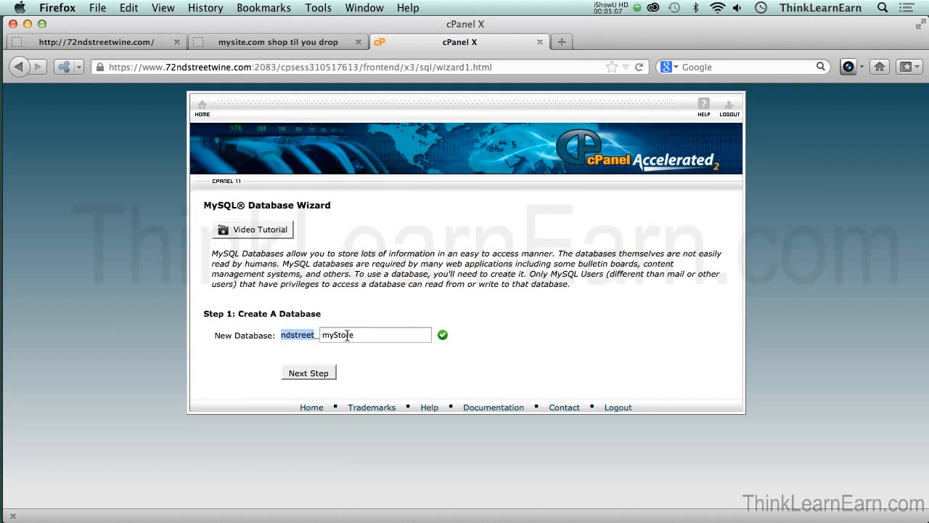
click(308, 372)
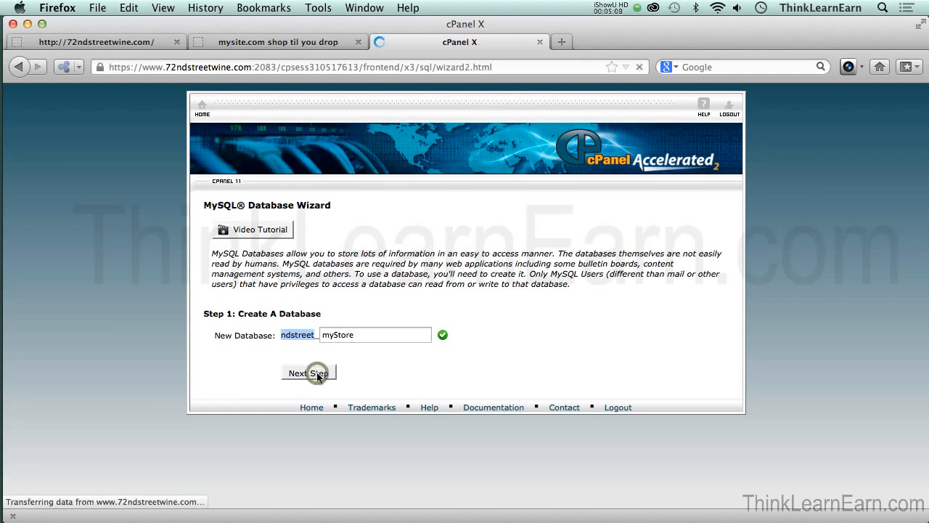
Step: Enter abcUser as the database username and generate a Very Strong (100/100) password for it
click(308, 371)
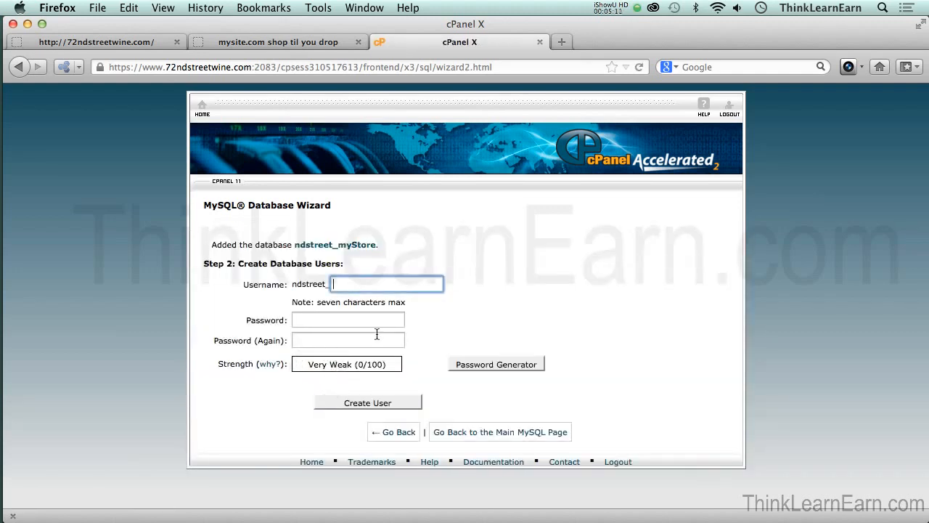
click(386, 283)
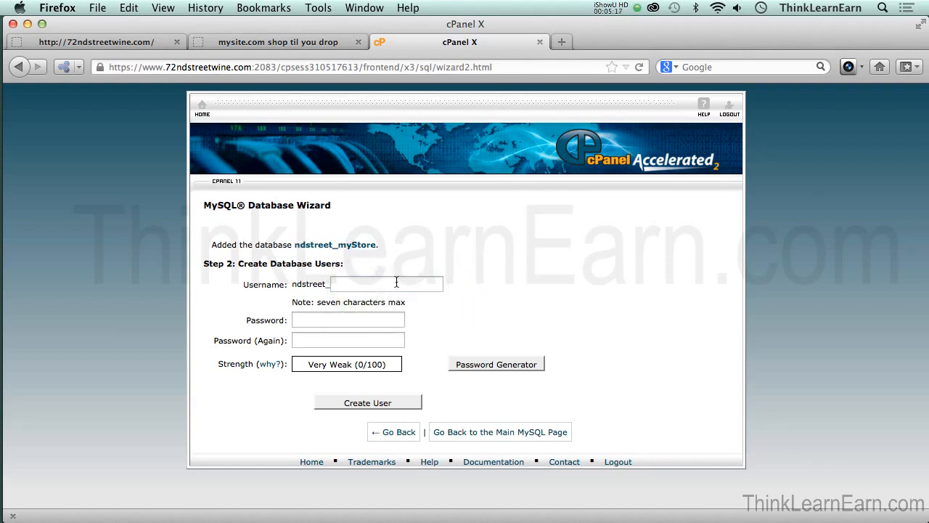
text(abc)
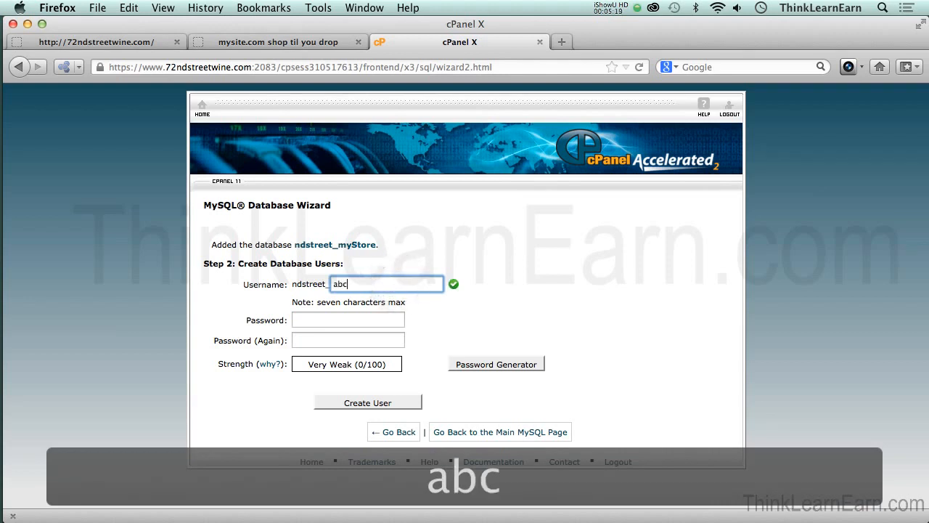
text(User)
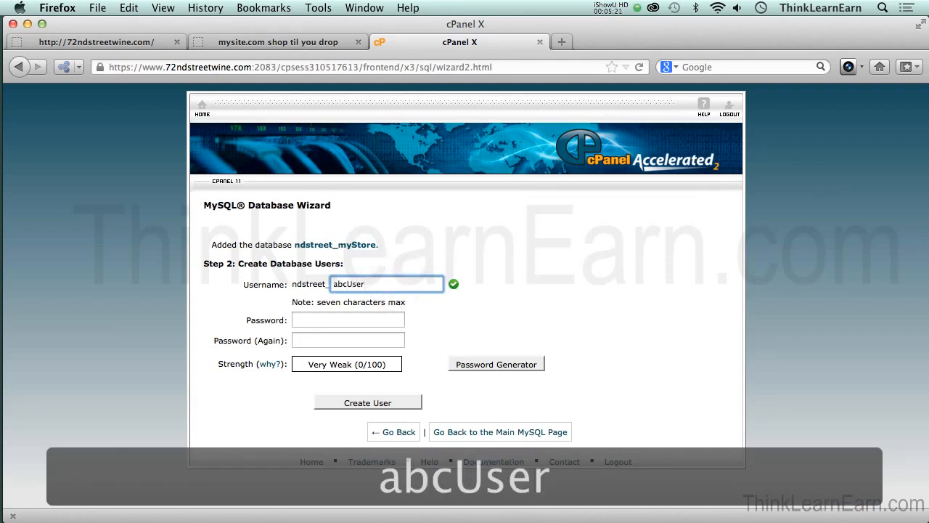
click(348, 320)
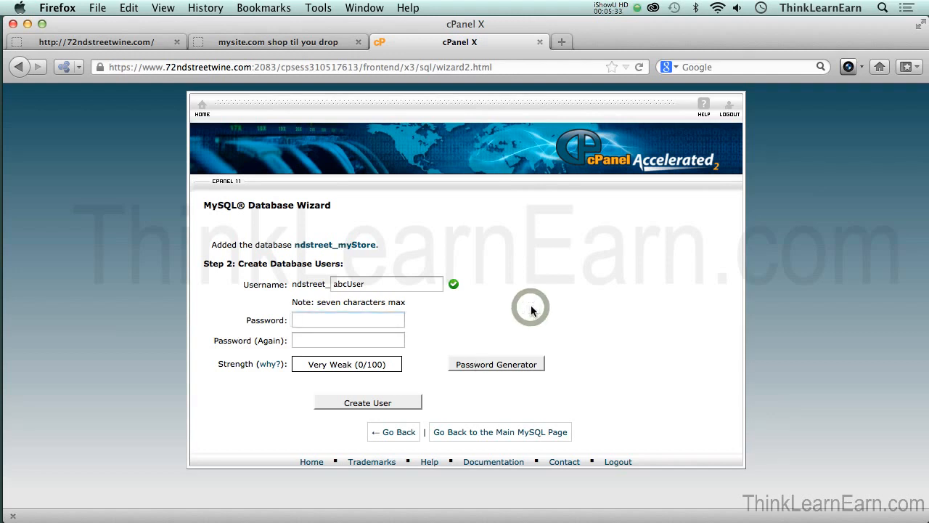
click(497, 362)
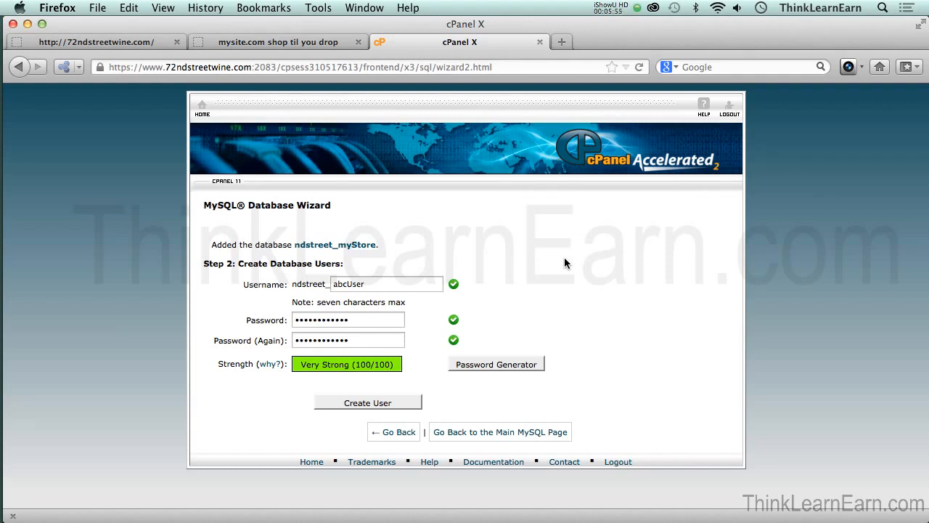
mouse_move(473, 366)
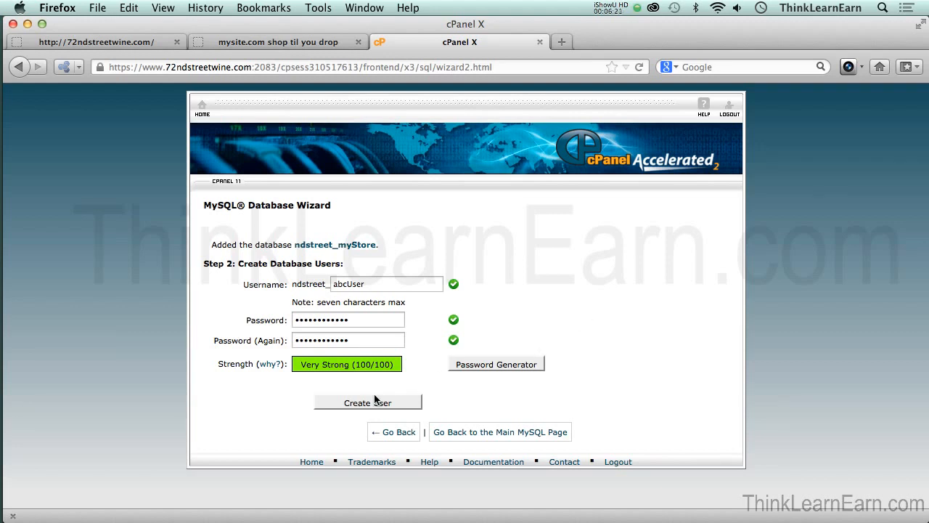
click(367, 402)
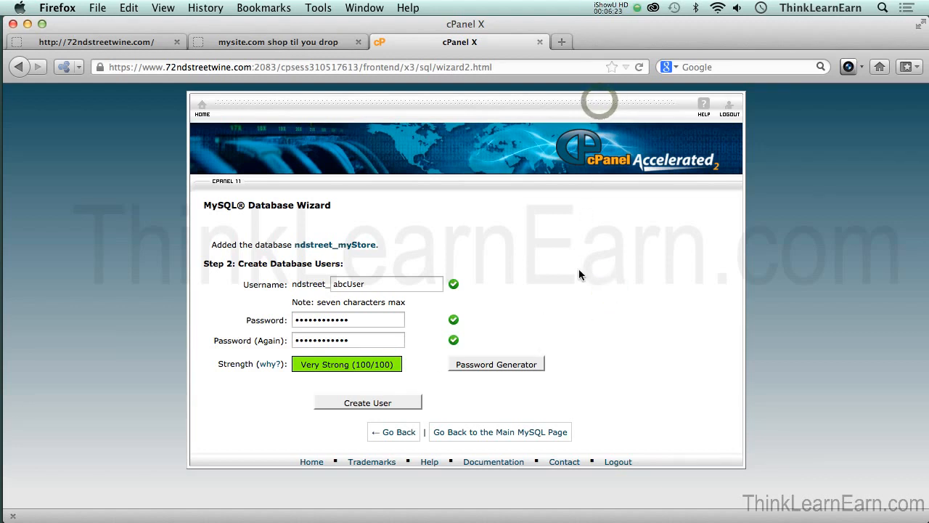
mouse_move(566, 239)
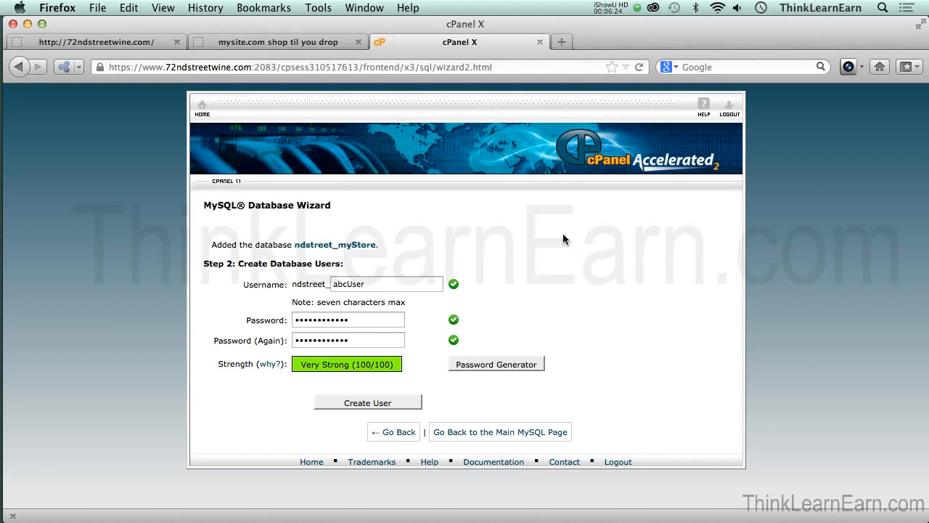
mouse_move(540, 237)
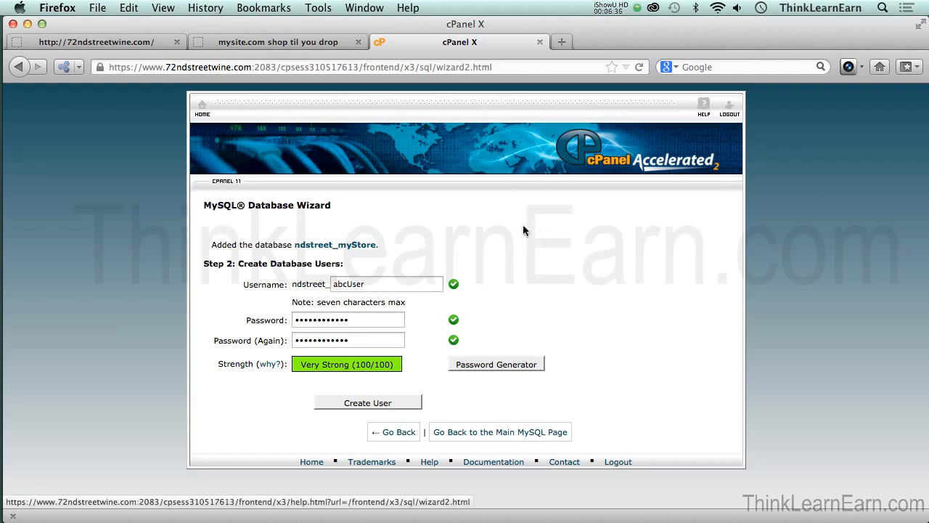
mouse_move(445, 276)
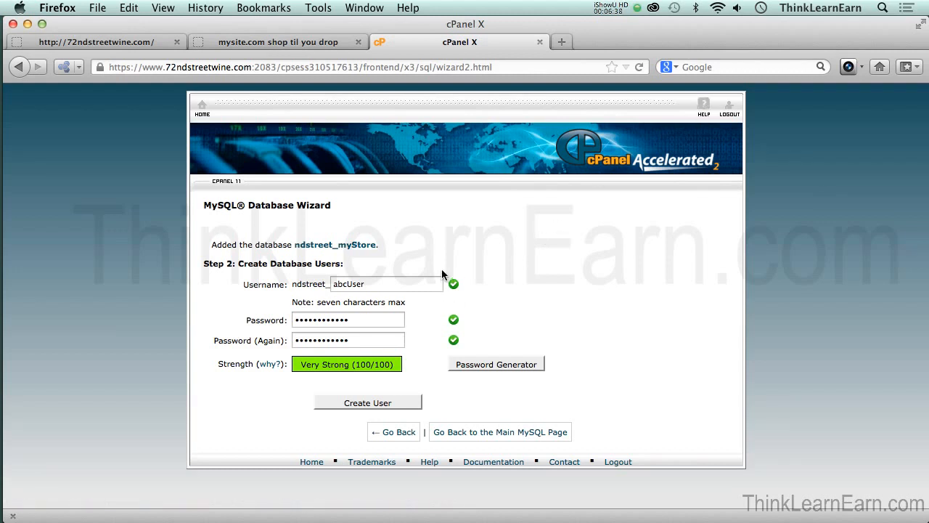
mouse_move(418, 261)
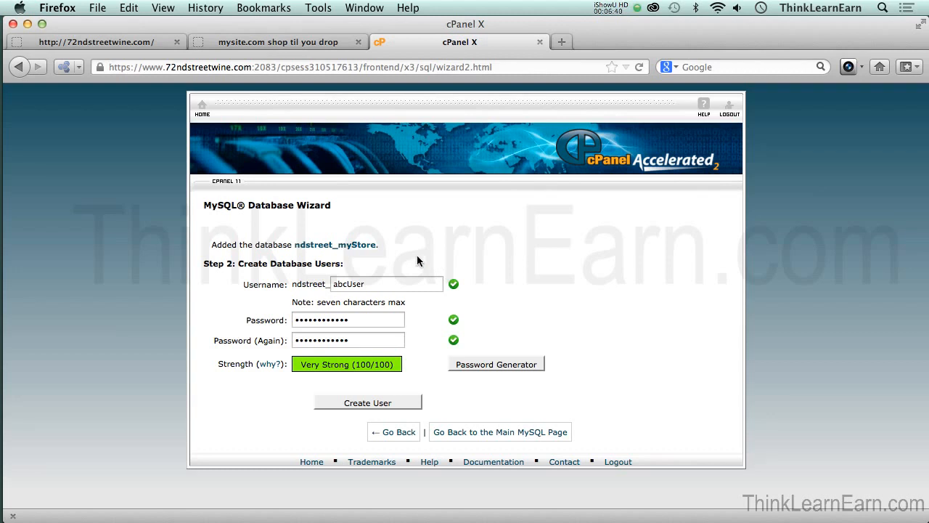
mouse_move(433, 403)
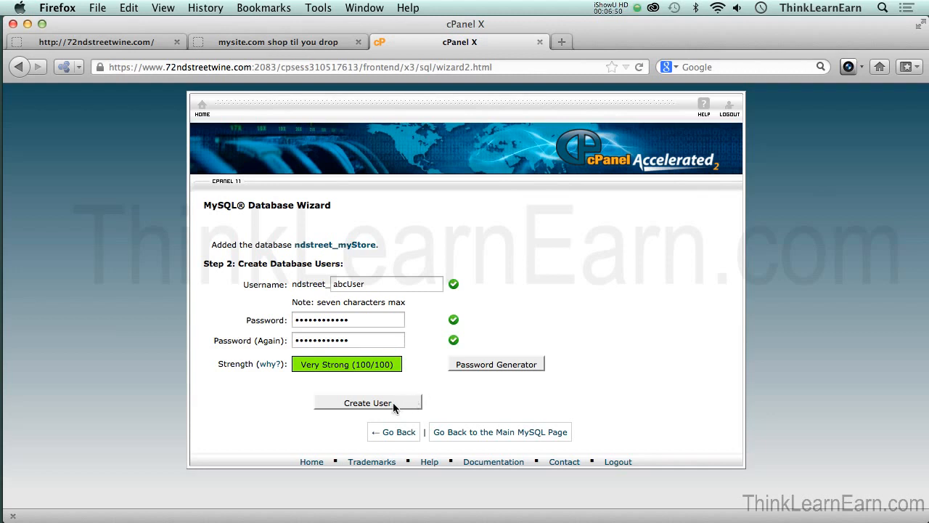
Step: Create ndstreet_abcUser, dismiss the save-password prompt, and tick ALL PRIVILEGES on ndstreet_myStore
click(367, 403)
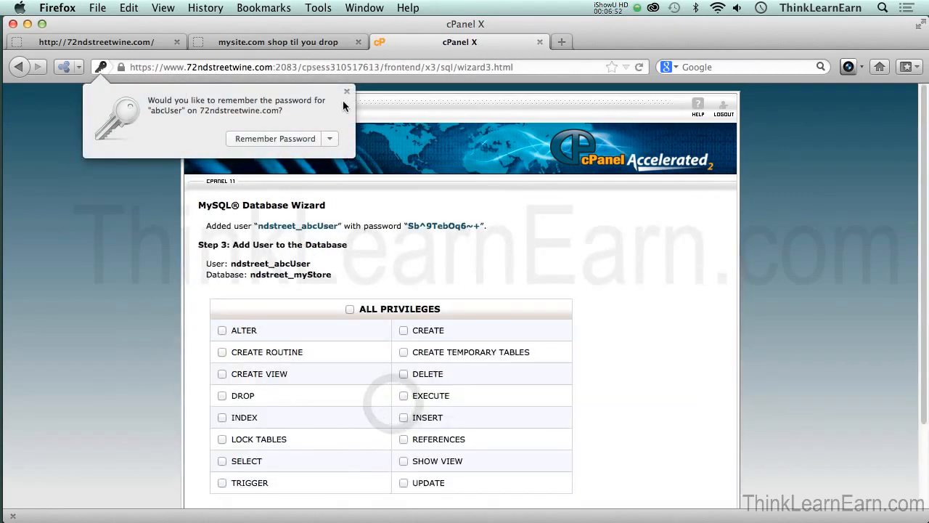
mouse_move(347, 93)
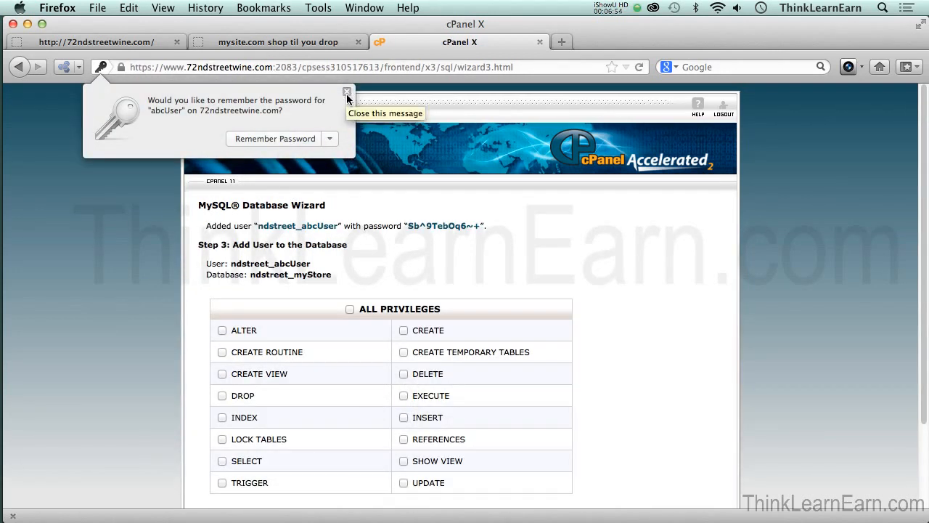
click(347, 93)
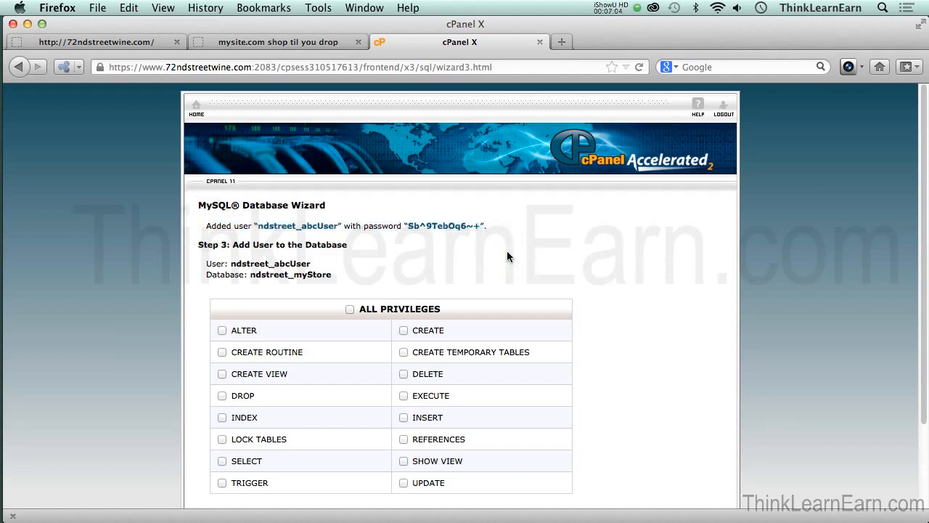
scroll(down, 3)
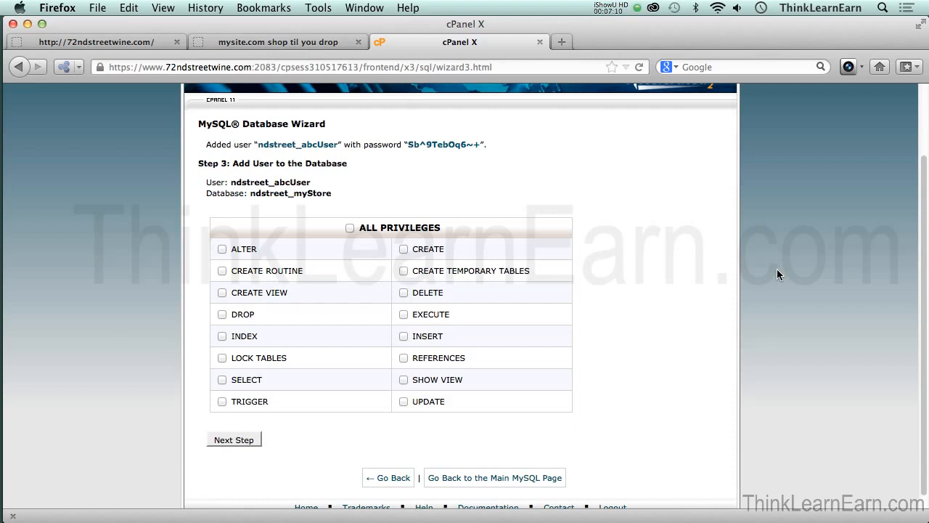
mouse_move(537, 271)
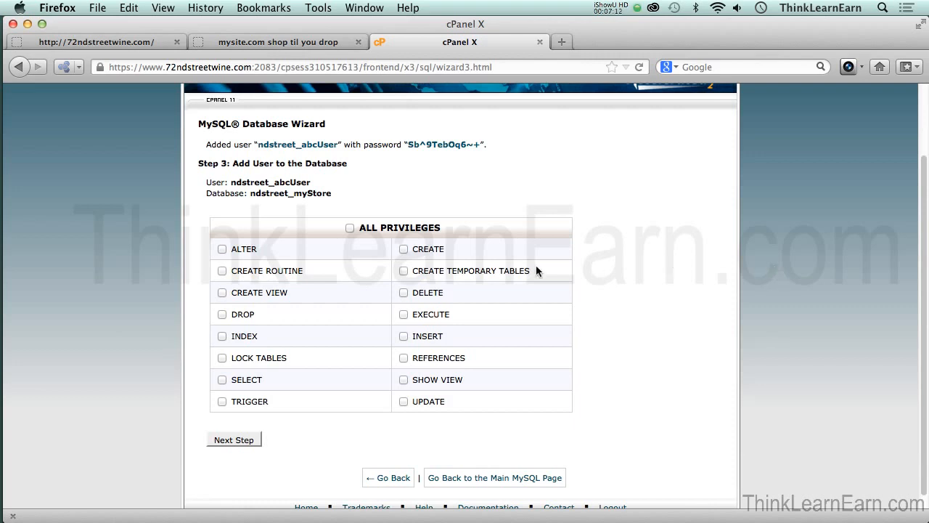
click(349, 226)
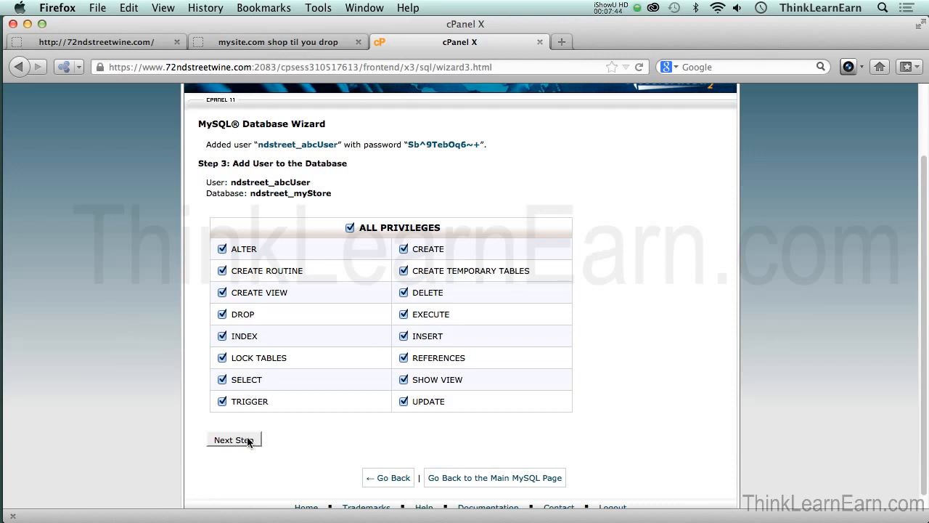
Step: Complete the wizard, adding ndstreet_abcUser to ndstreet_myStore with all privileges
click(232, 438)
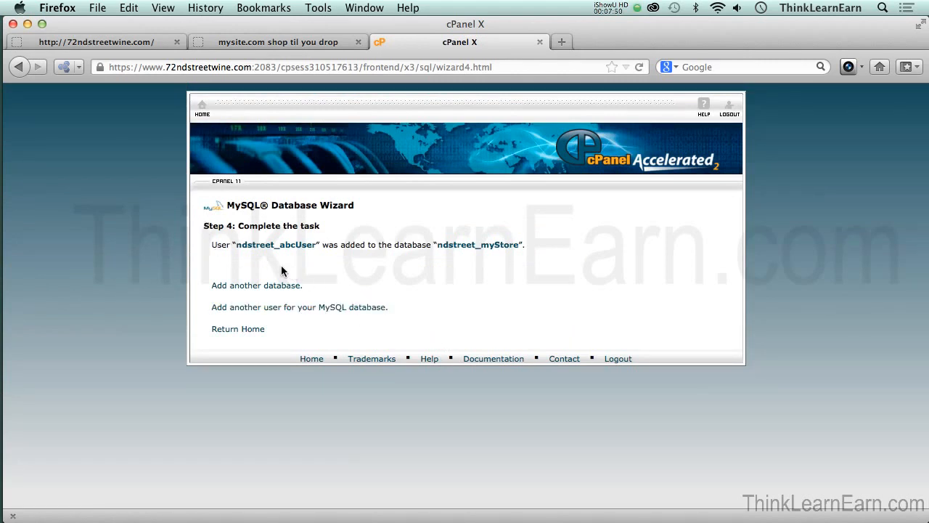
mouse_move(403, 267)
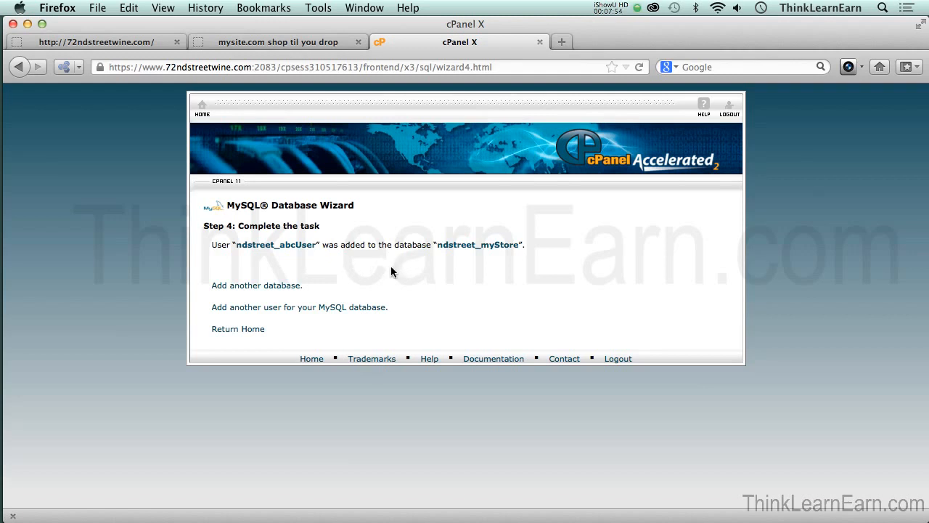
mouse_move(293, 244)
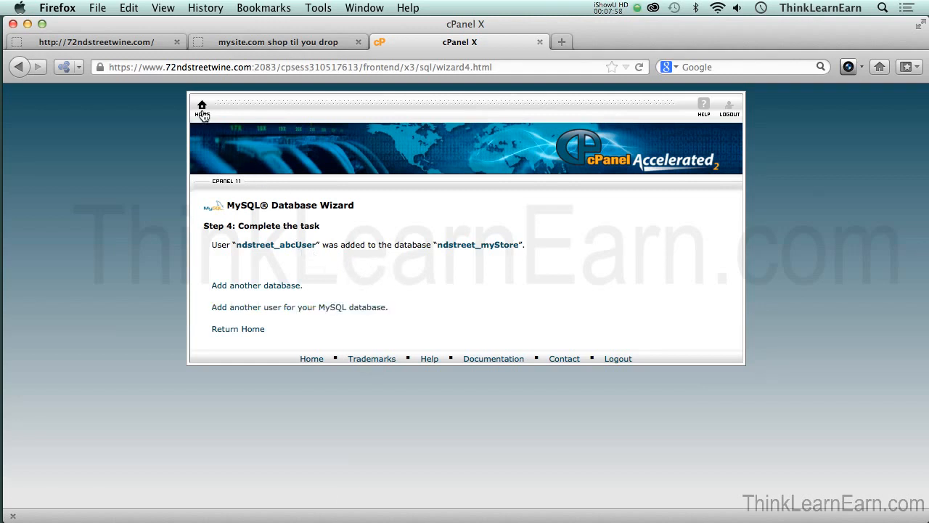
Step: Return from the wizard's completion page to the cPanel home dashboard
click(202, 105)
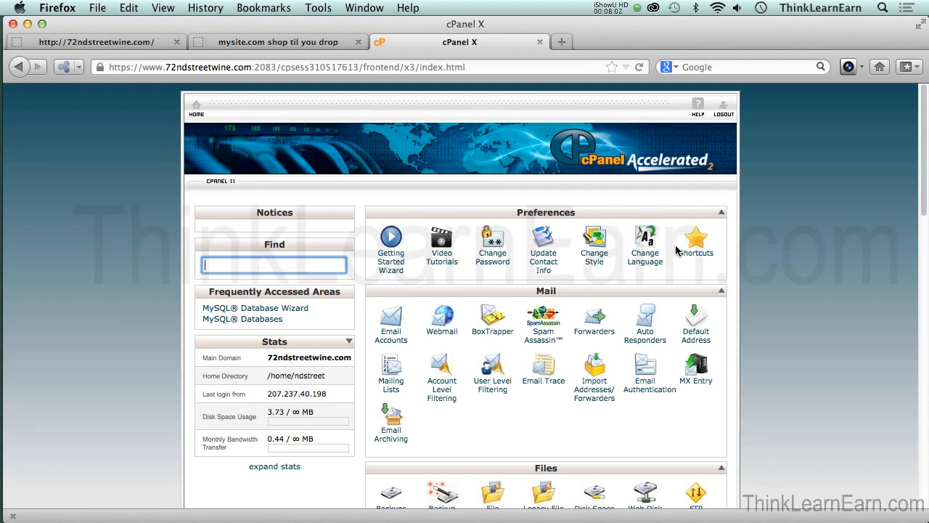
click(274, 264)
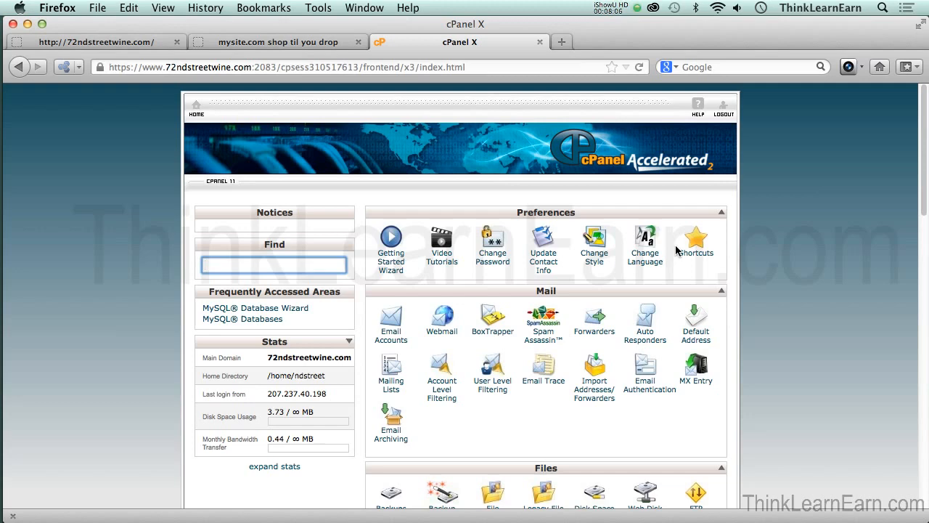
click(274, 264)
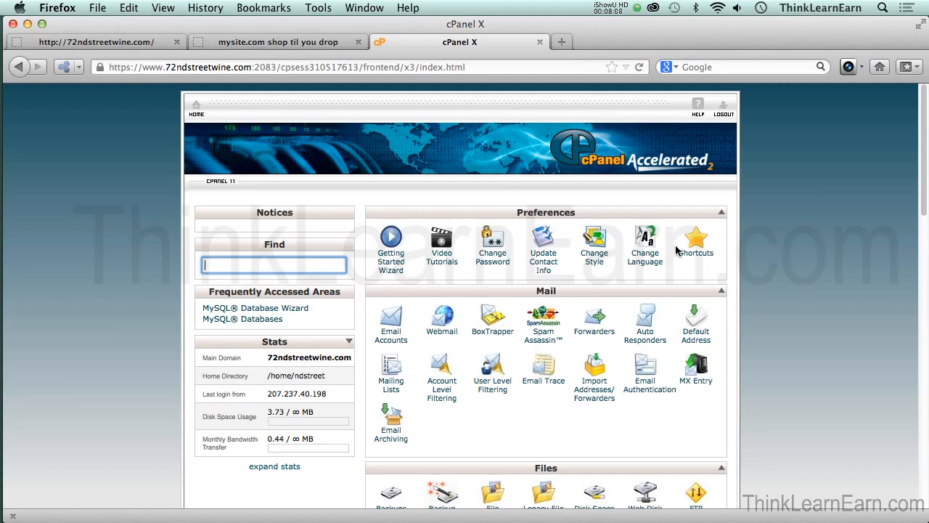